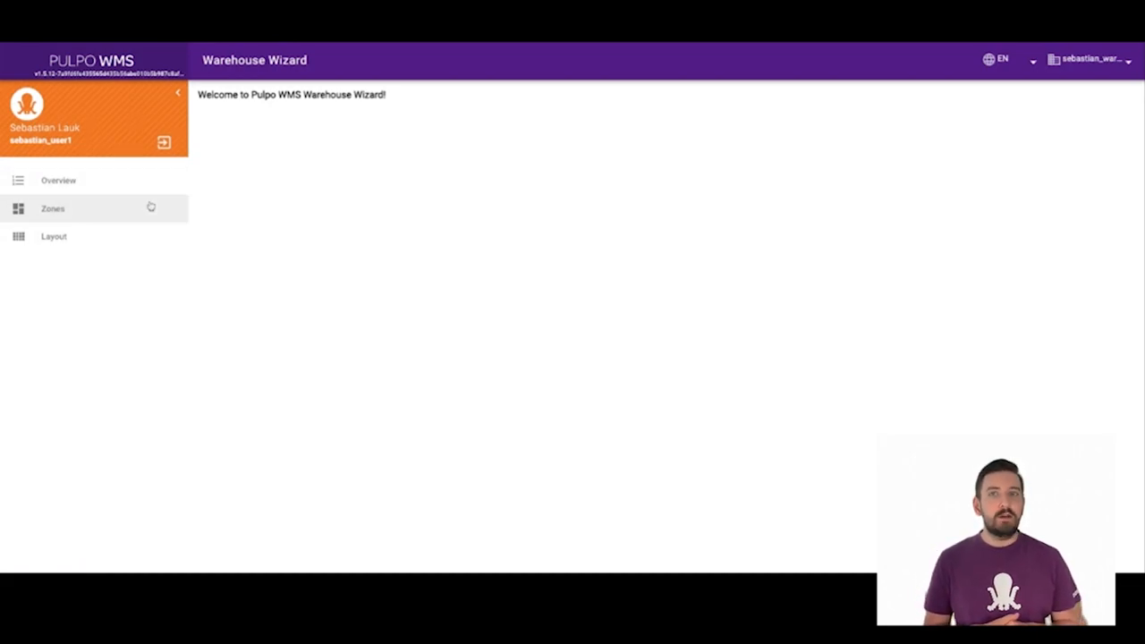
- Select the Pallet storage zone in the Zone designer, then view the zone overview list
left_click(53, 208)
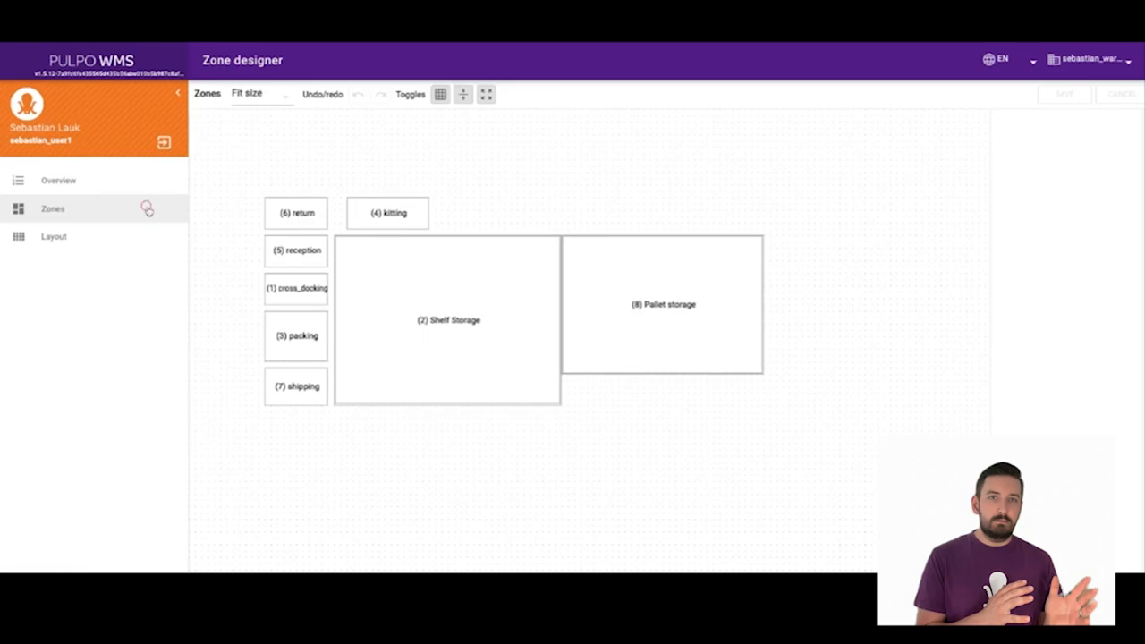
left_click(662, 304)
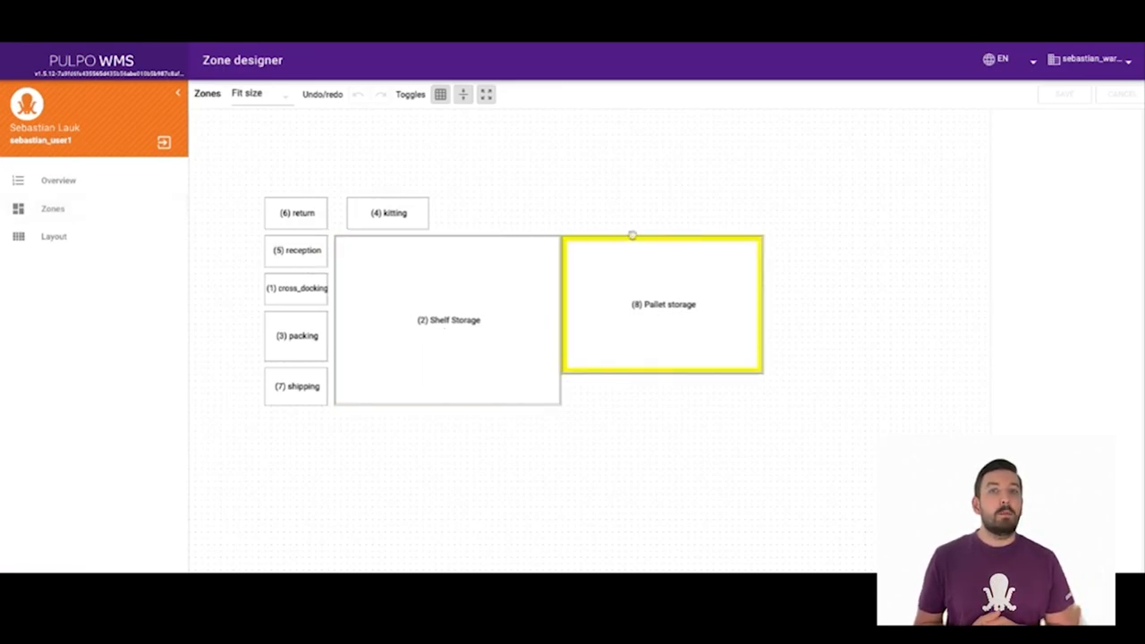
left_click(58, 179)
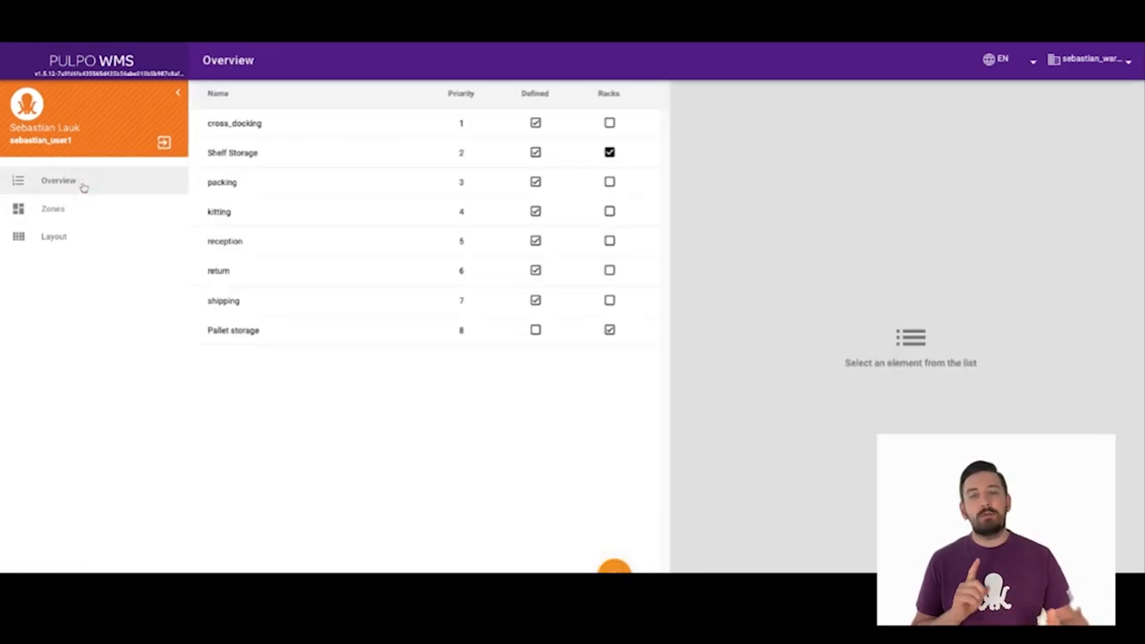
- Inspect the kitting zone's details, revisit zone arranging, then open the Layout designer
left_click(233, 330)
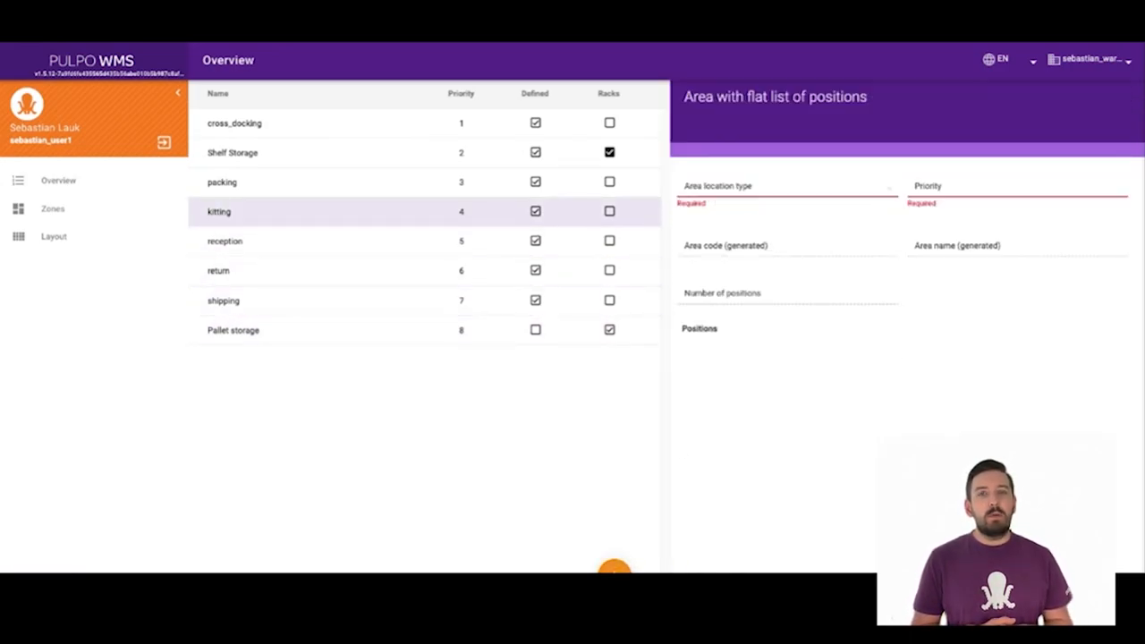
left_click(233, 330)
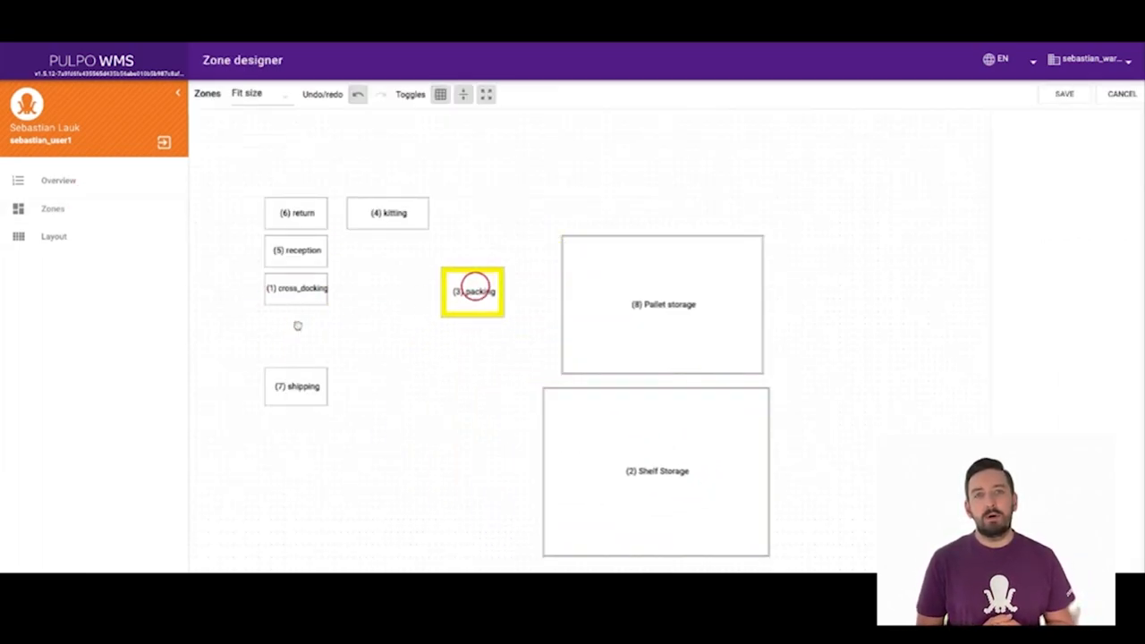
left_click(54, 237)
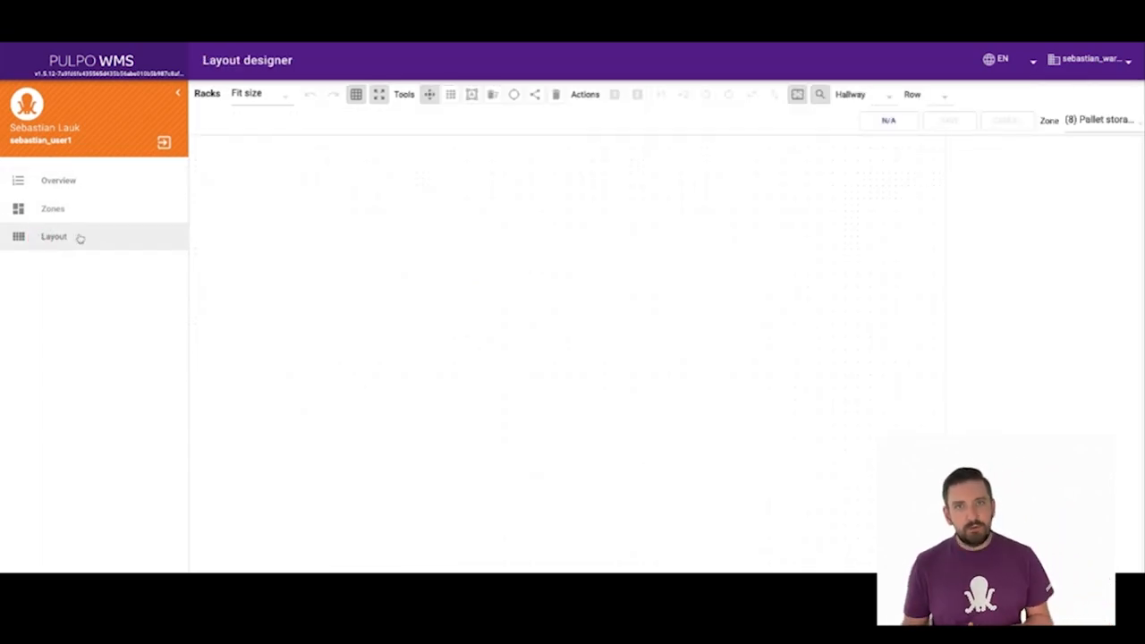
mouse_move(561, 305)
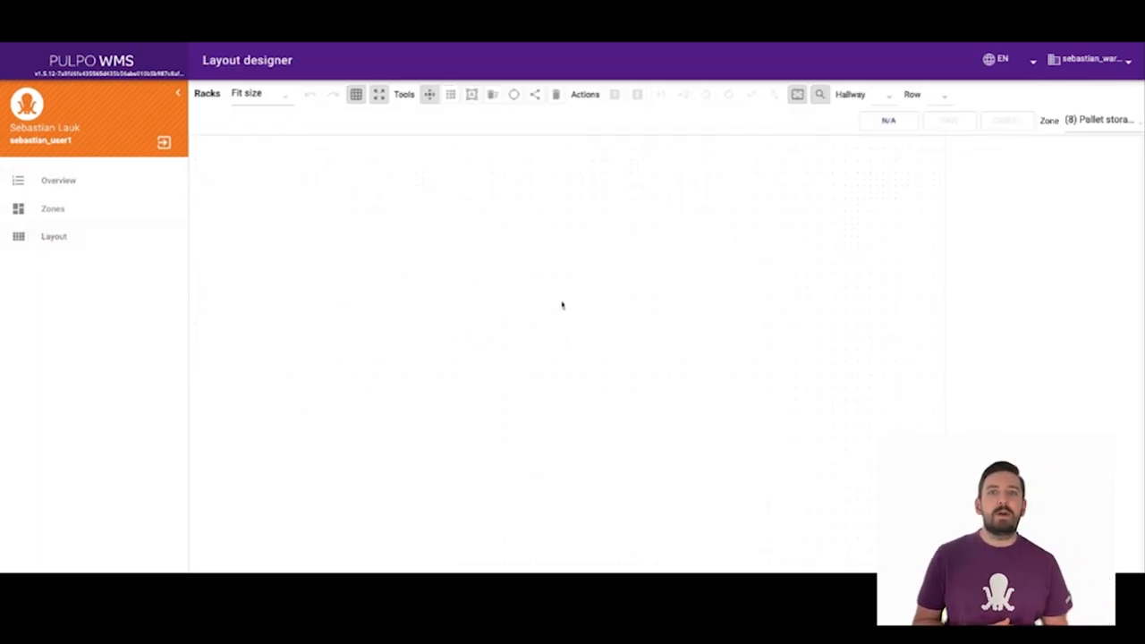
- Switch the Layout designer's Zone dropdown to (2) Shelf Storage
left_click(1082, 120)
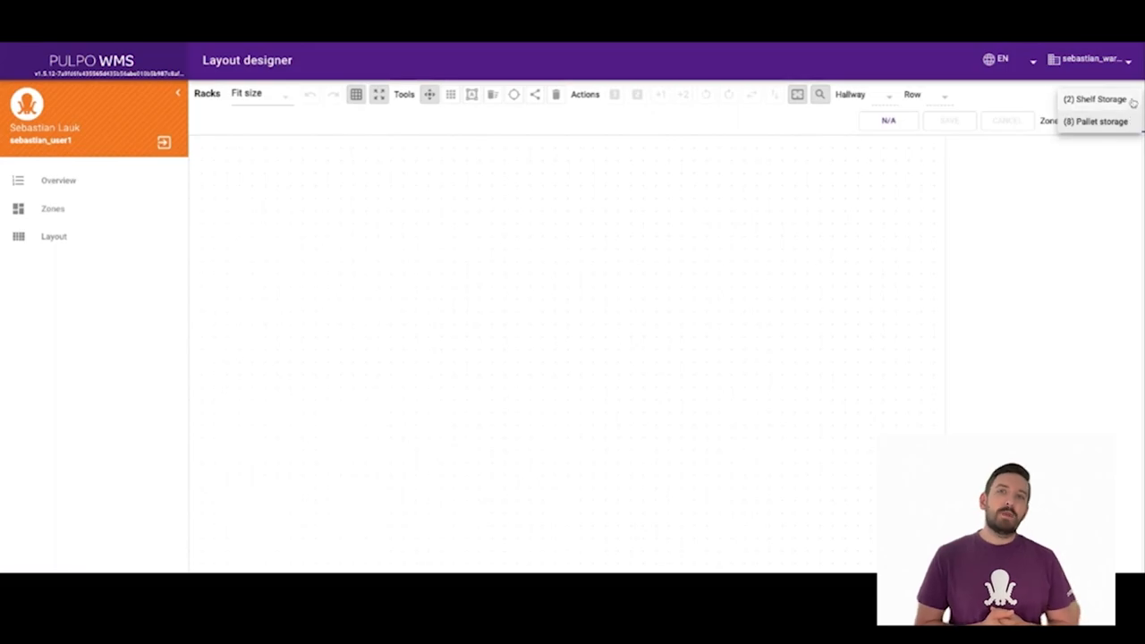
left_click(259, 93)
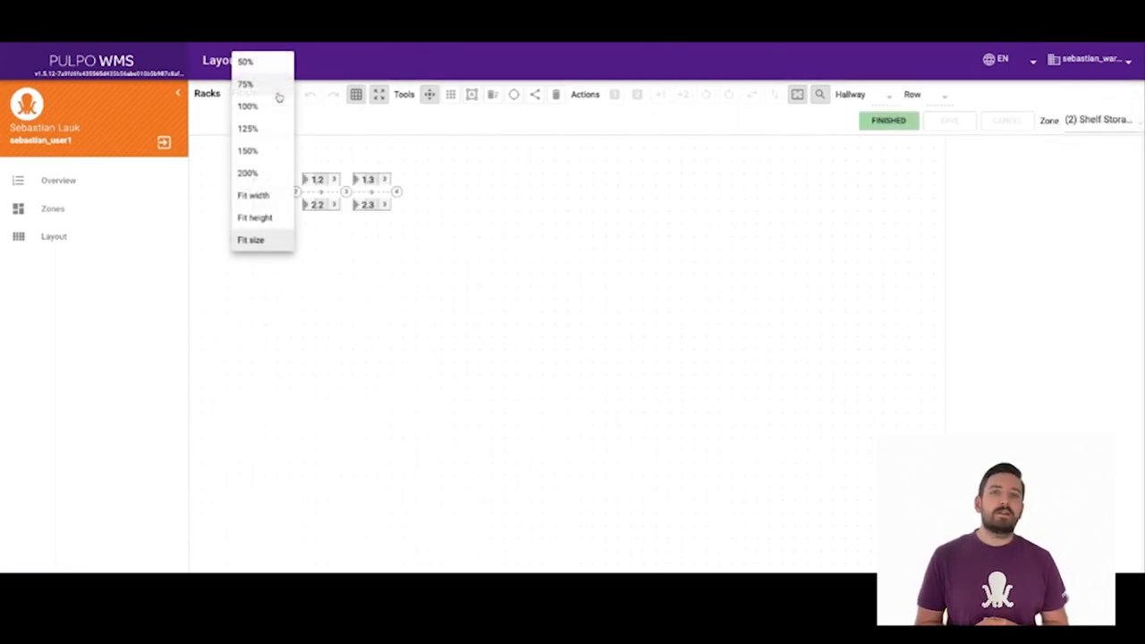
left_click(246, 172)
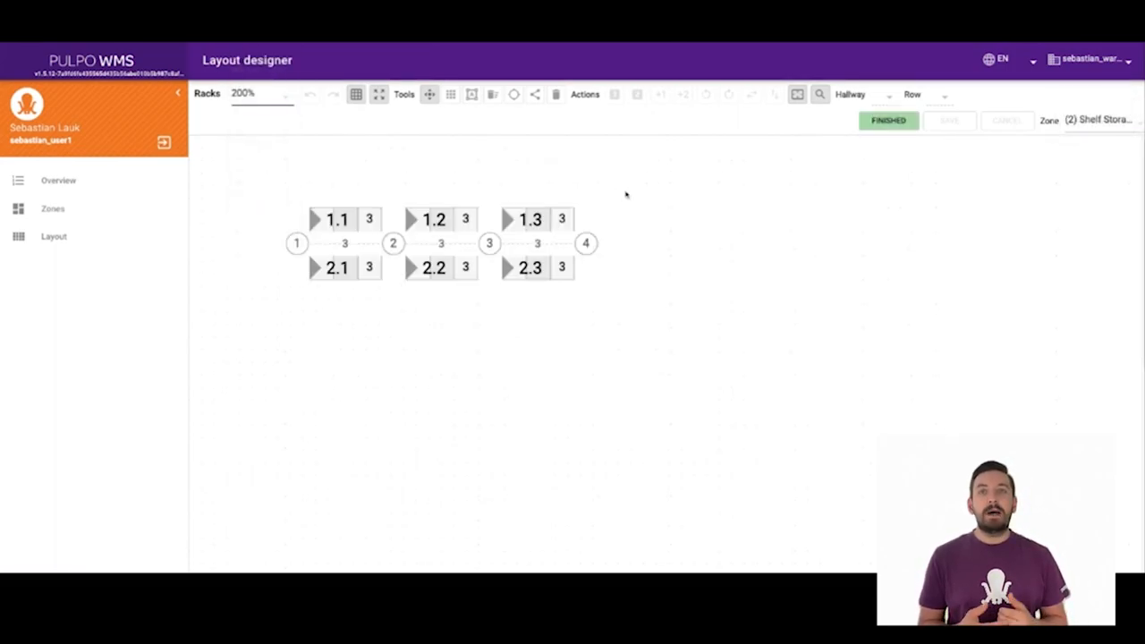
left_click(529, 219)
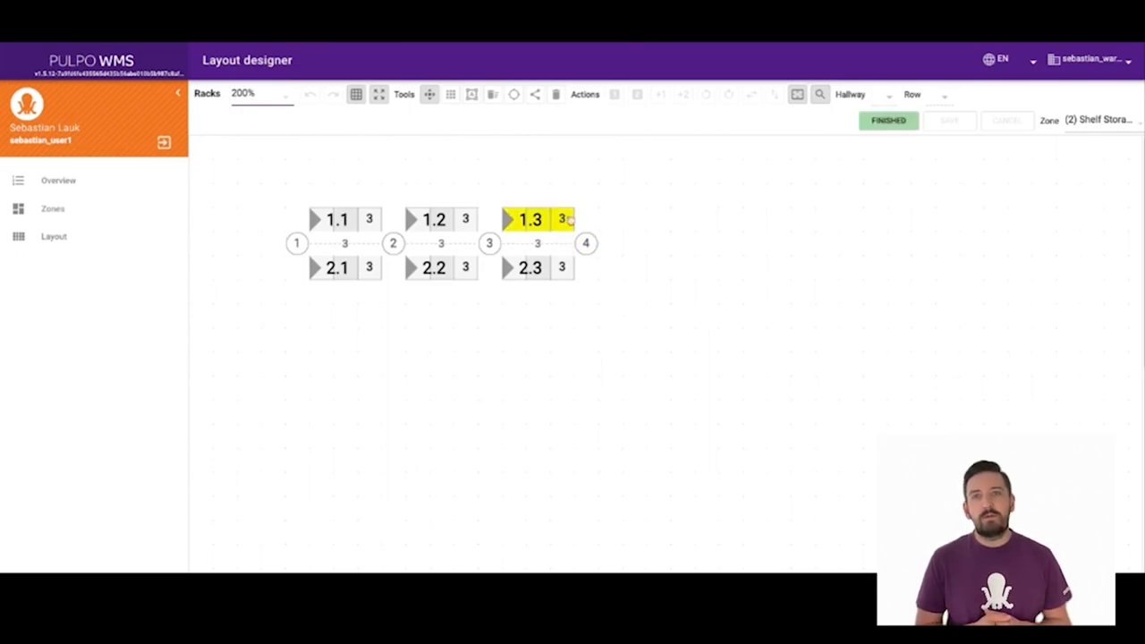
left_click(530, 267)
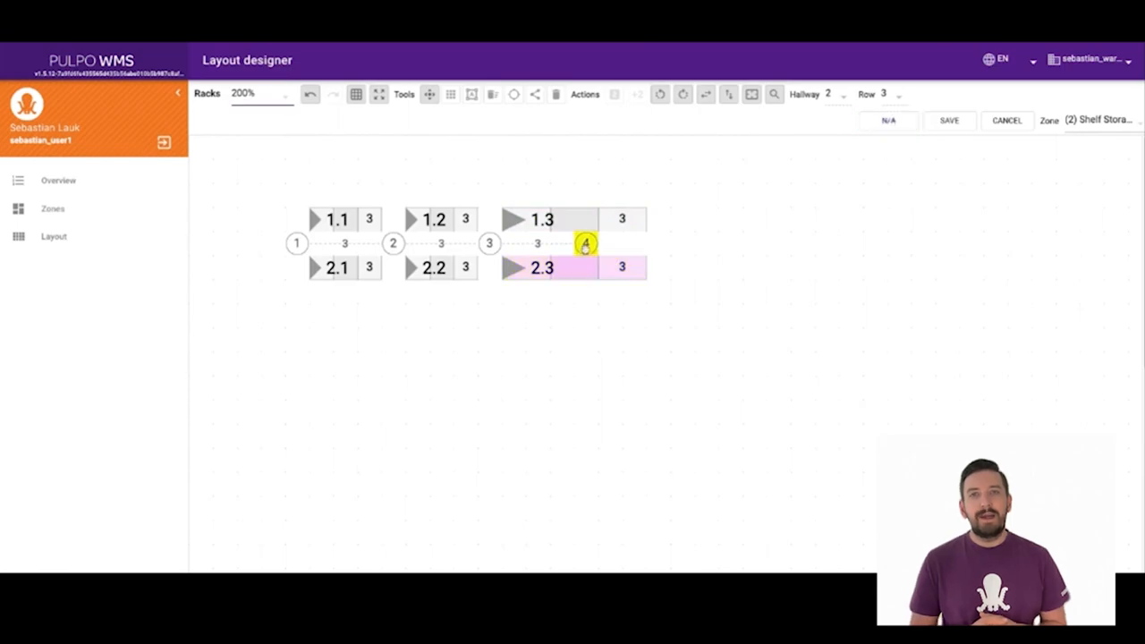
left_click(1006, 119)
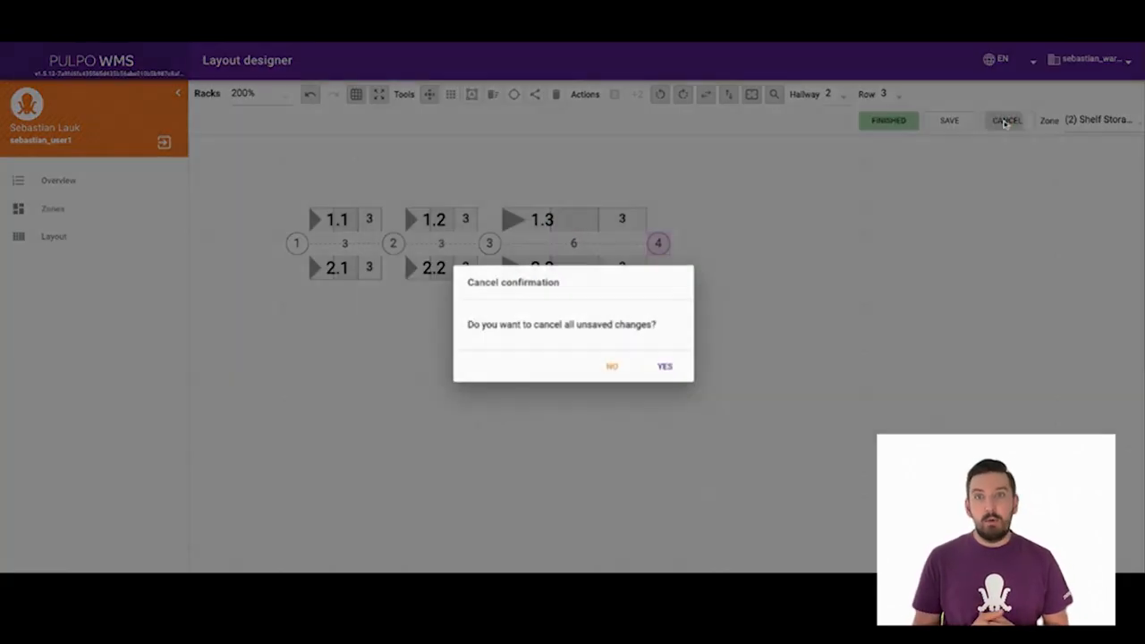
left_click(664, 366)
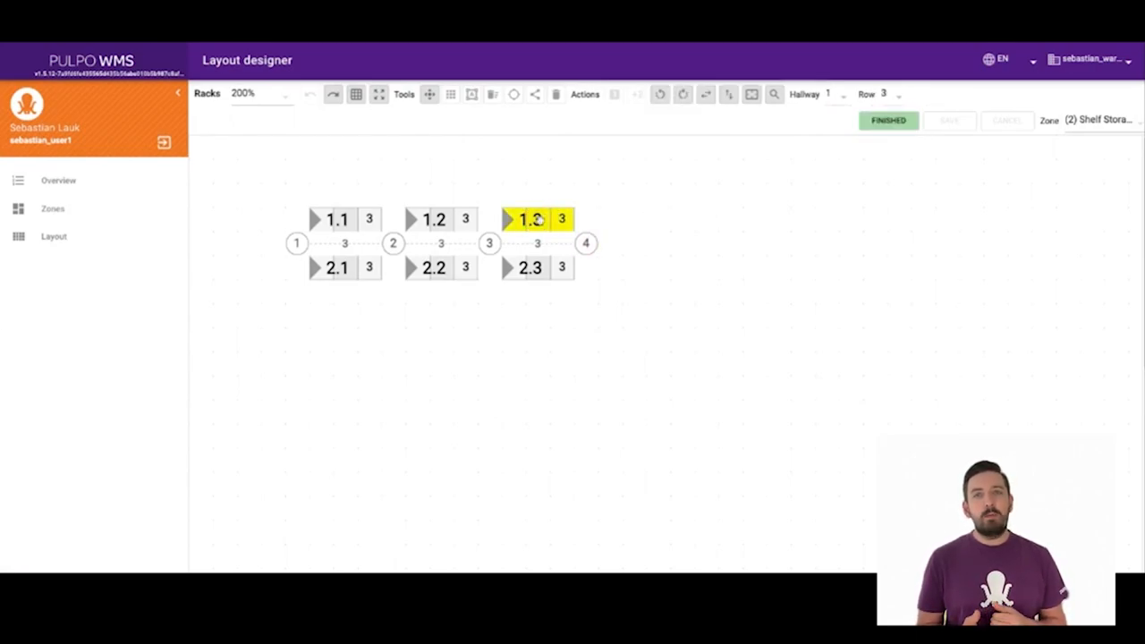
- Open rack 1.3's editor and review module 1.3.1's number of levels
left_click(469, 94)
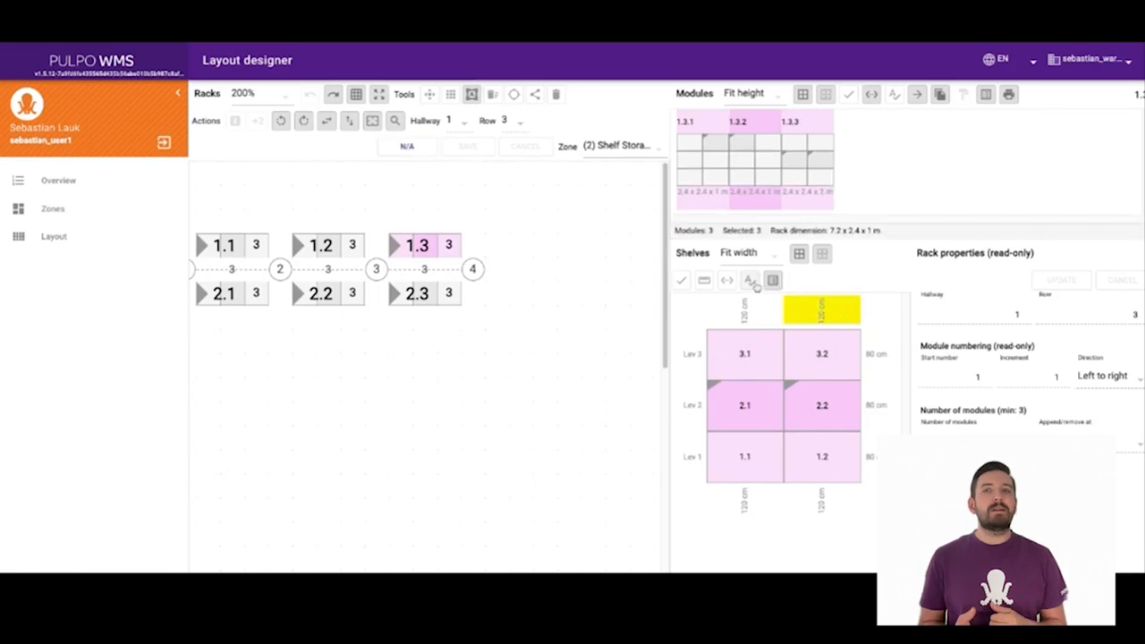
left_click(700, 134)
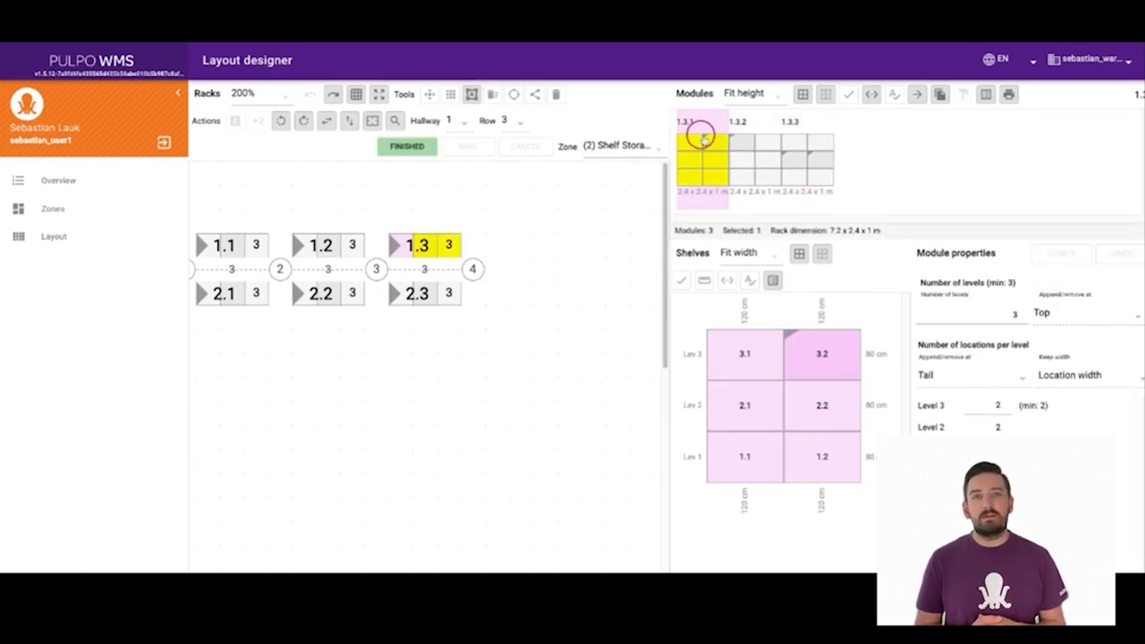
left_click(700, 157)
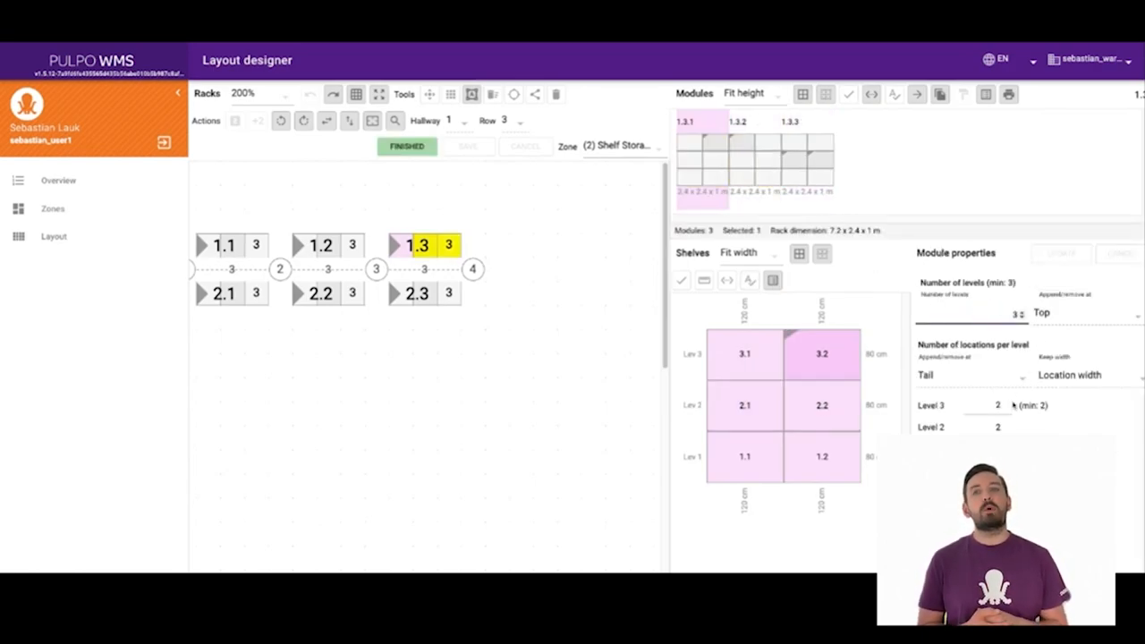
- Update shelf location 3.1's properties and save the rack layout
left_click(820, 355)
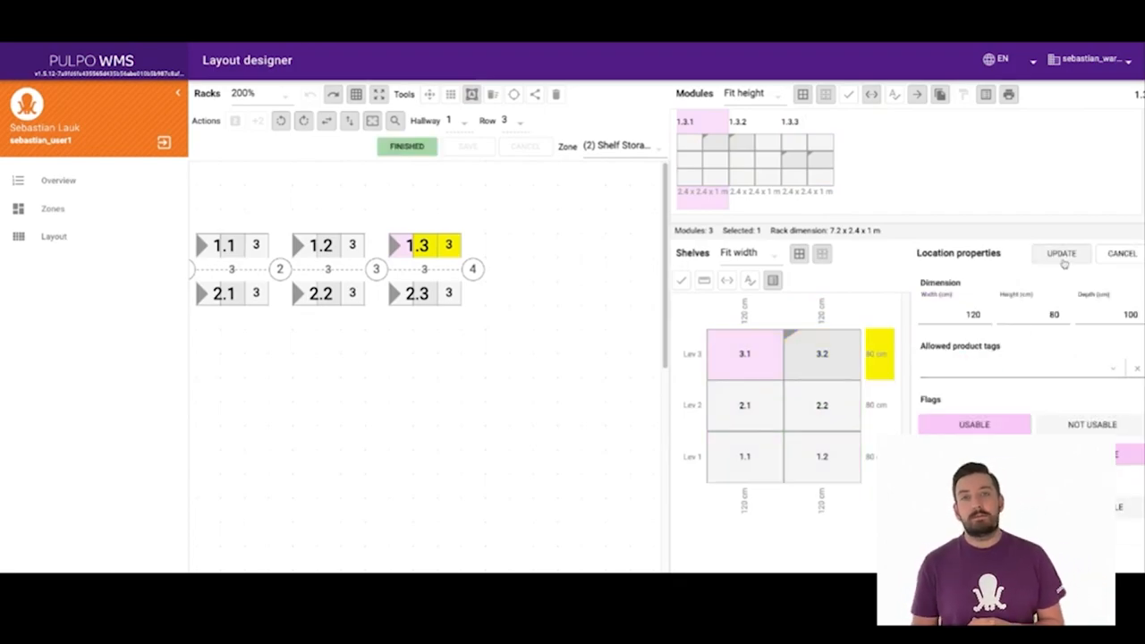
left_click(1060, 254)
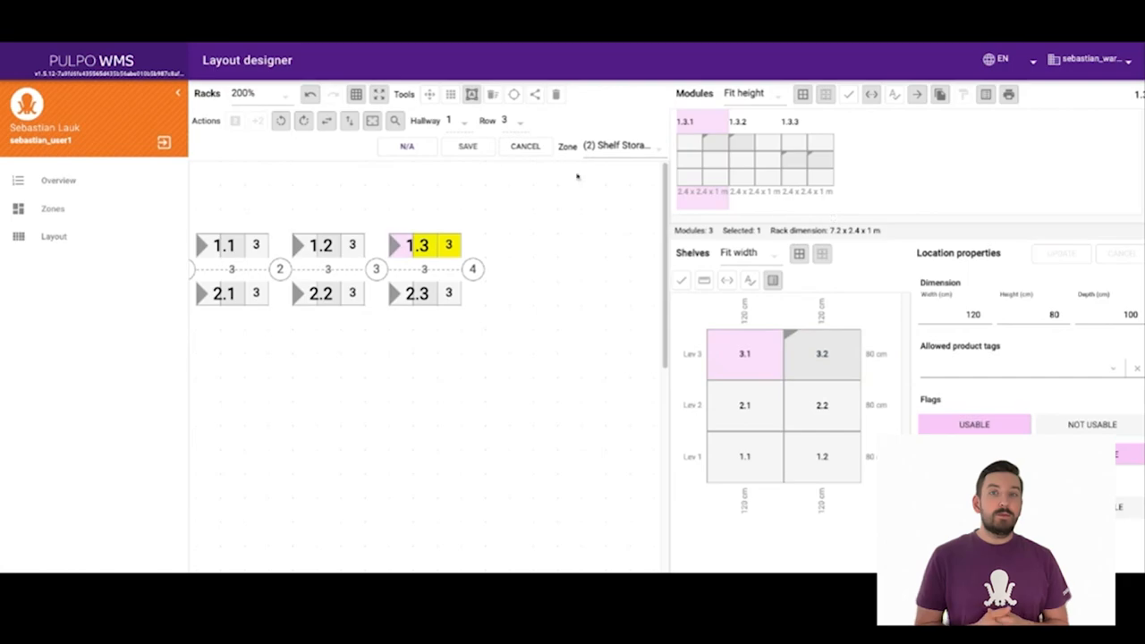
left_click(468, 146)
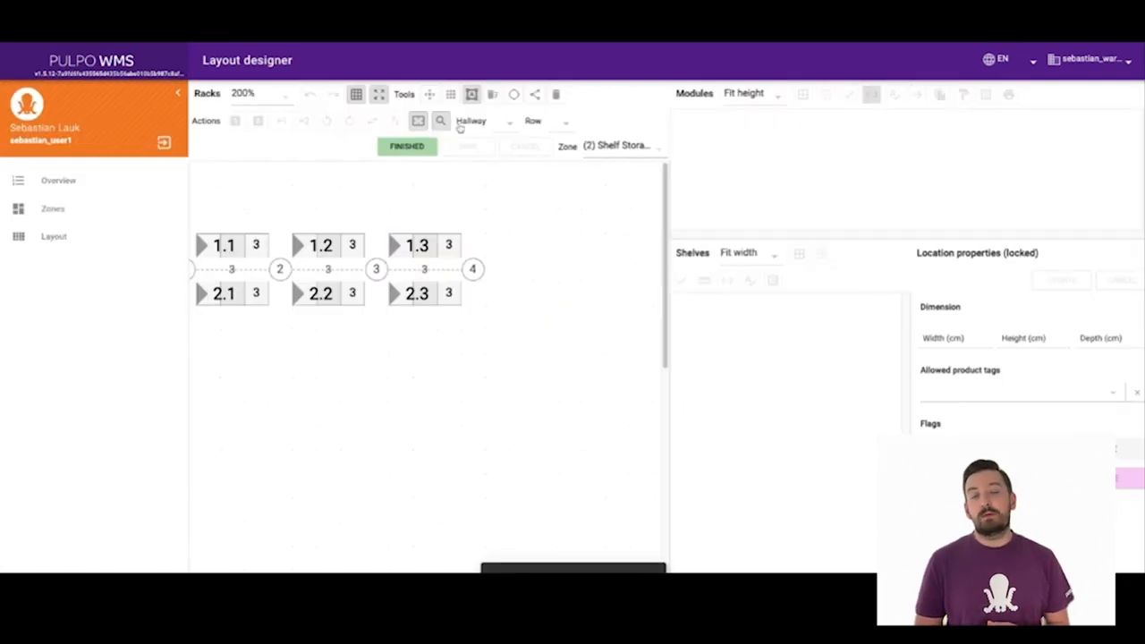